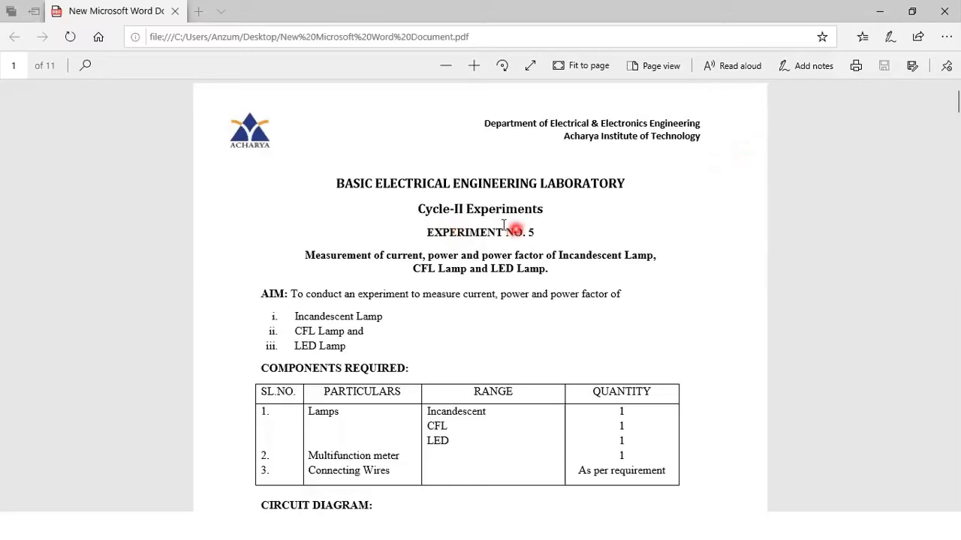
{"action": "mouse_move", "coordinate": [593, 196]}
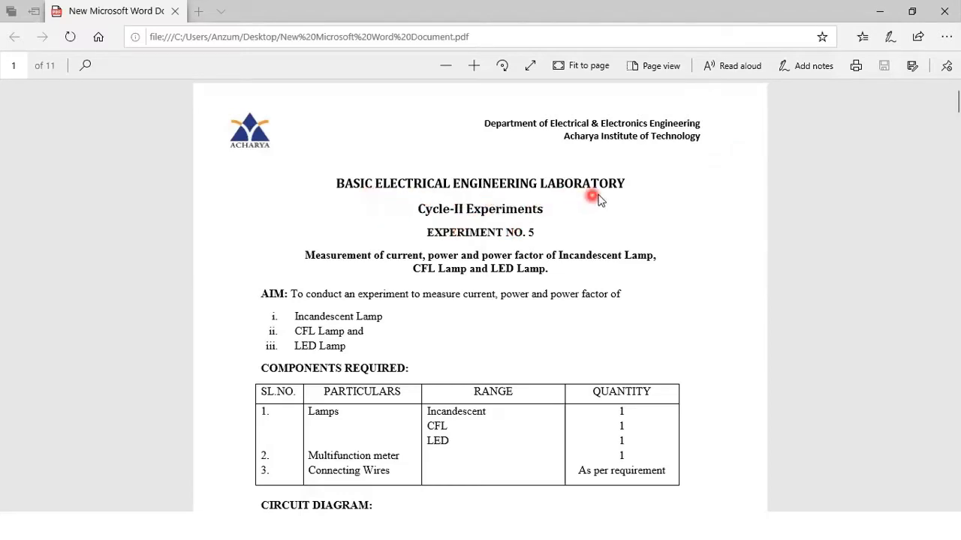
{"action": "mouse_move", "coordinate": [577, 248]}
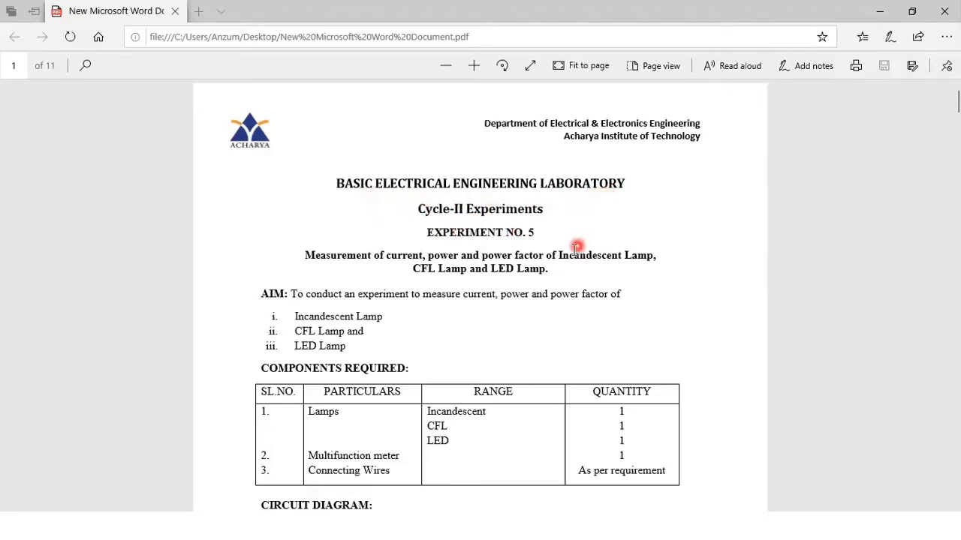
{"action": "mouse_move", "coordinate": [526, 268]}
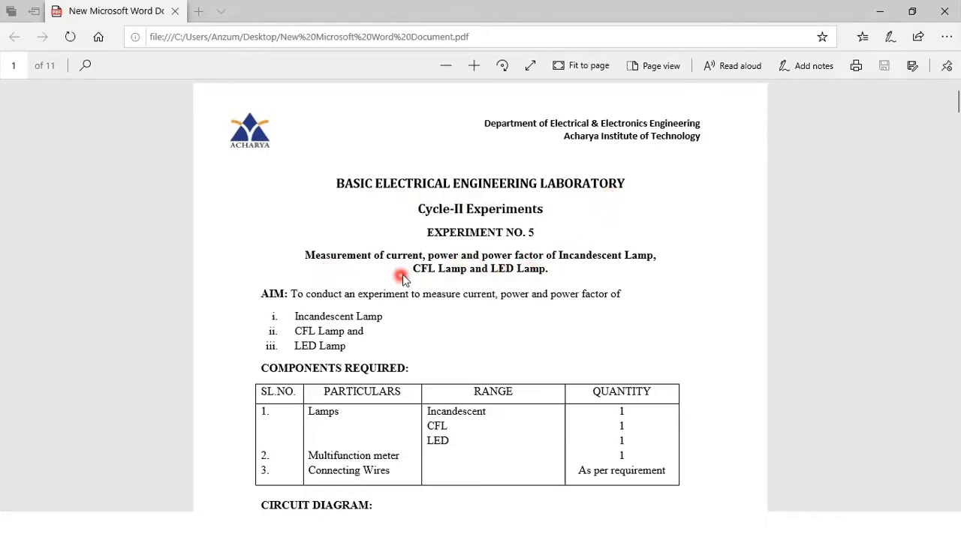
{"action": "mouse_move", "coordinate": [583, 270]}
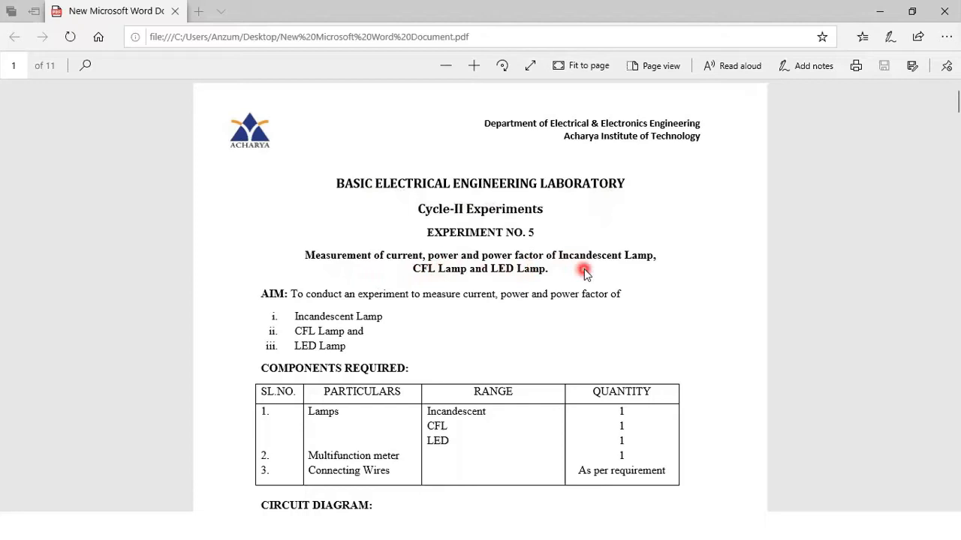
{"action": "mouse_move", "coordinate": [633, 270]}
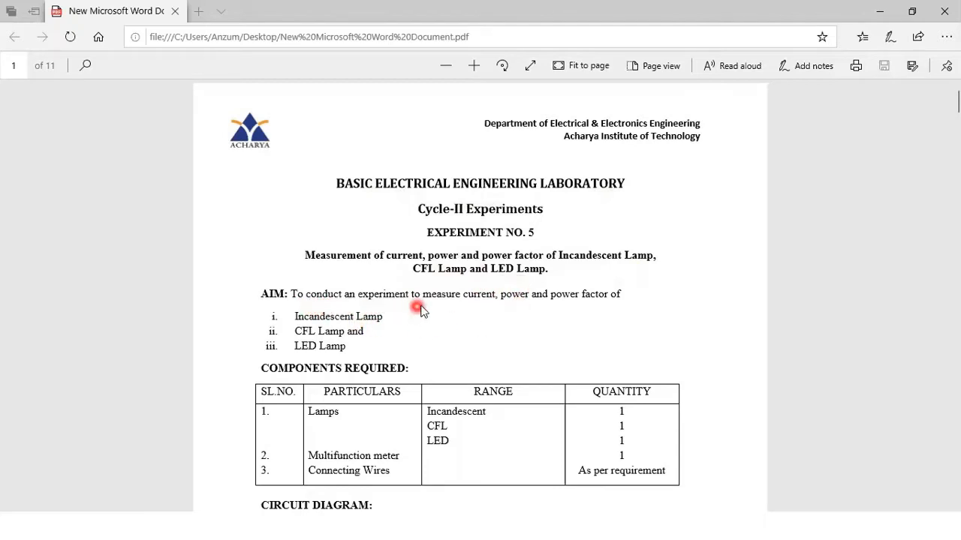
{"action": "mouse_move", "coordinate": [550, 314]}
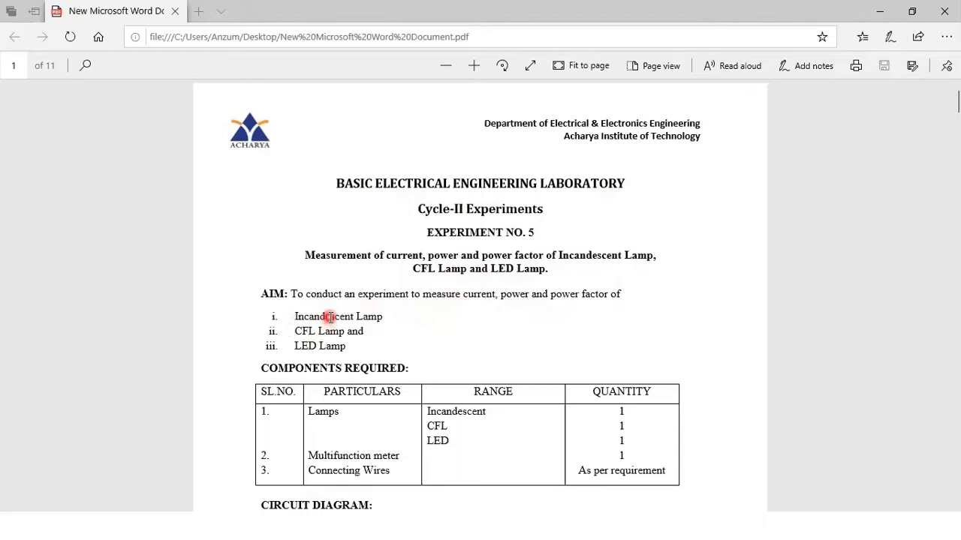
Scroll down to the components table, circuit diagram and first procedure steps of Experiment 5
{"action": "scroll", "scroll_direction": "down", "scroll_amount": 3}
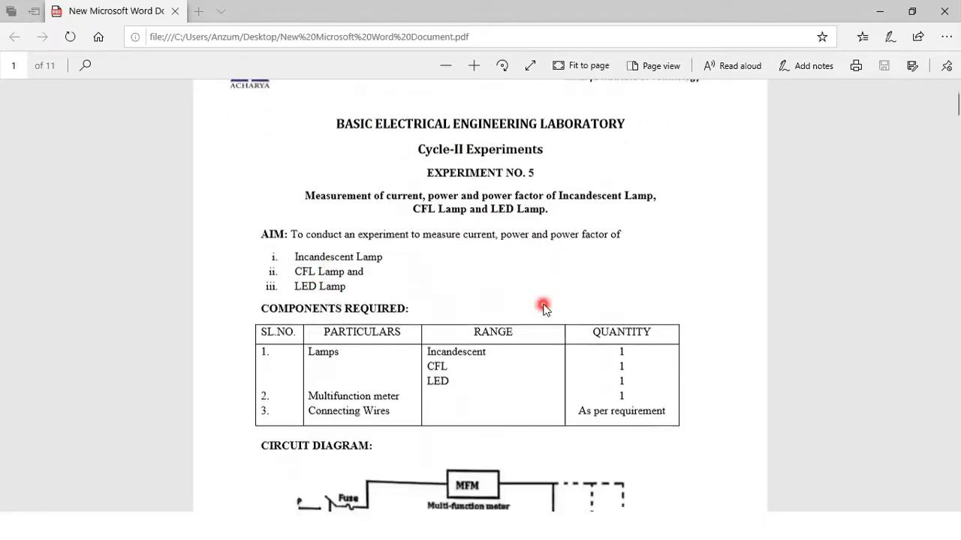
{"action": "scroll", "scroll_direction": "down", "scroll_amount": 3}
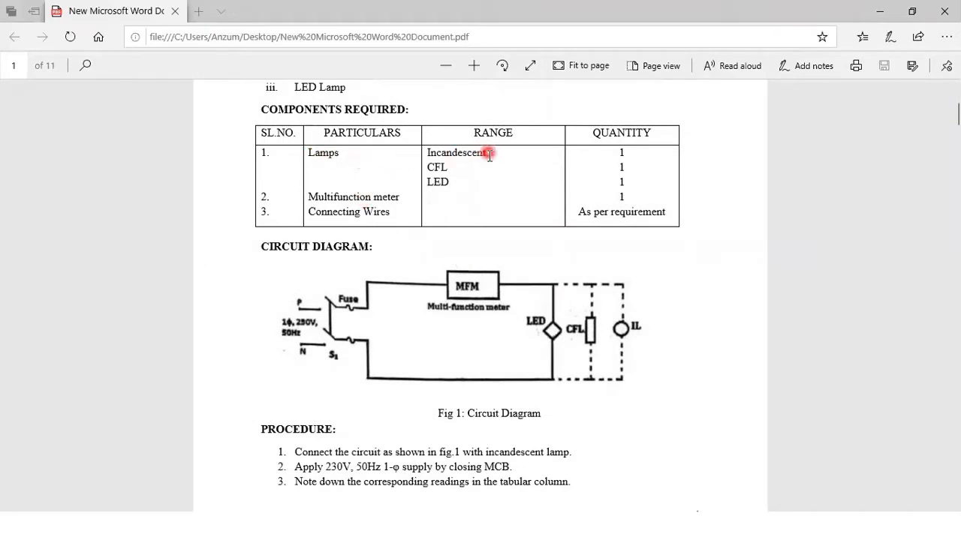
{"action": "mouse_move", "coordinate": [322, 208]}
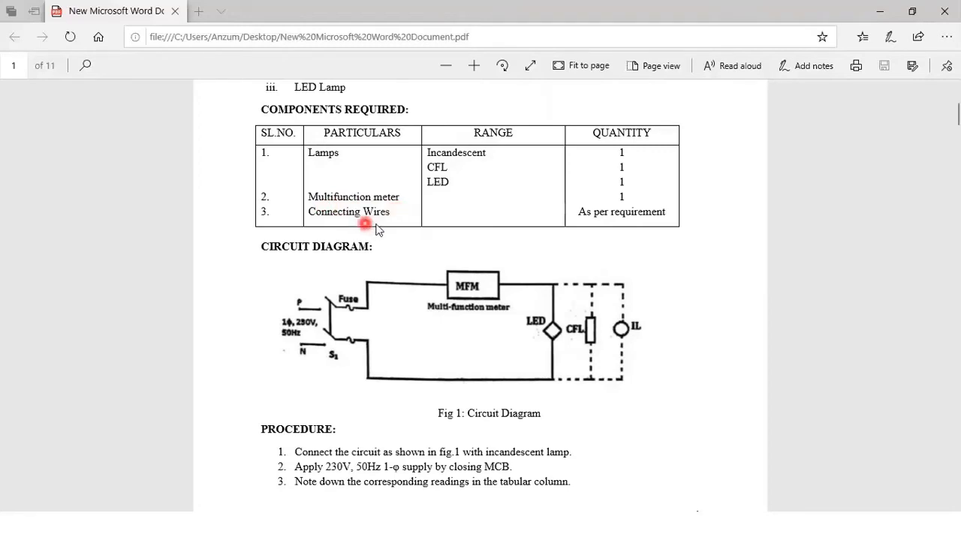
{"action": "scroll", "scroll_direction": "down", "scroll_amount": 3}
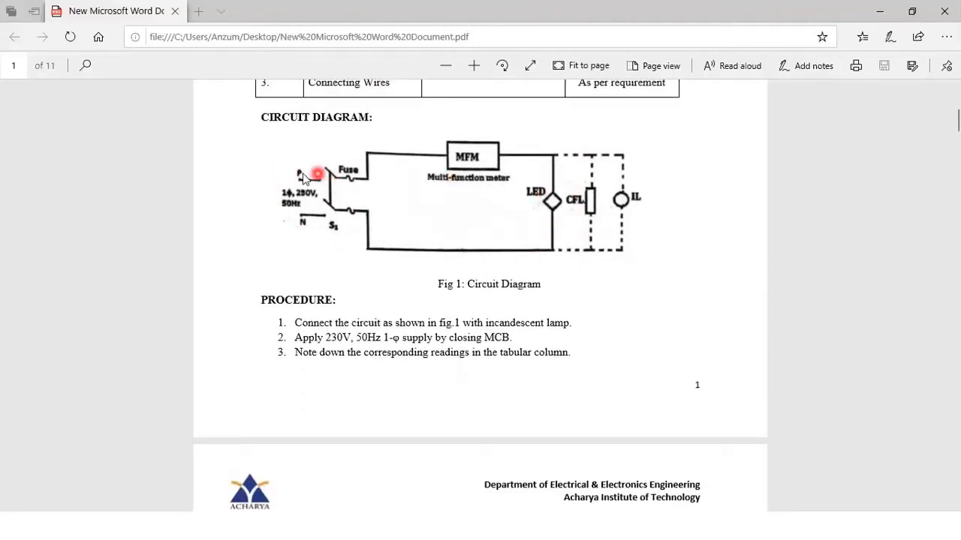
{"action": "mouse_move", "coordinate": [312, 207]}
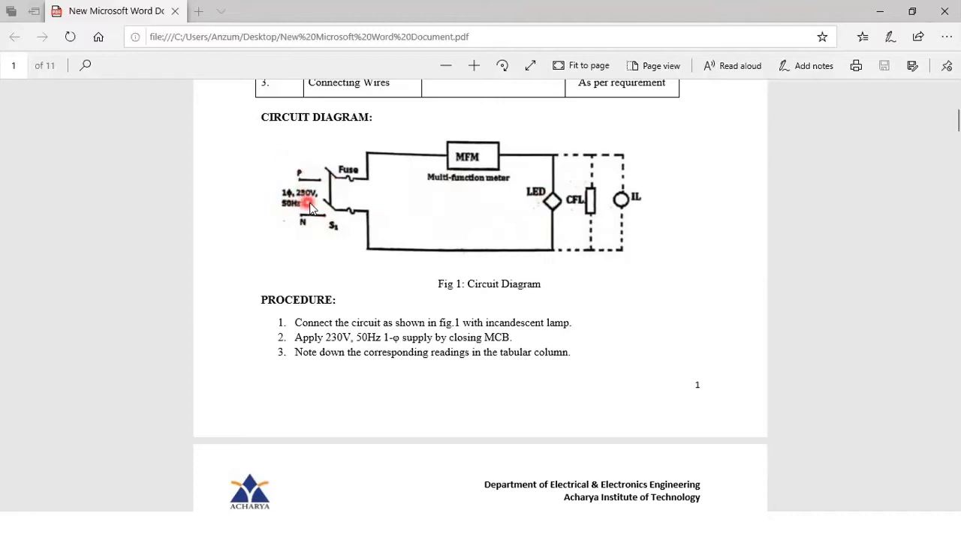
{"action": "mouse_move", "coordinate": [297, 217]}
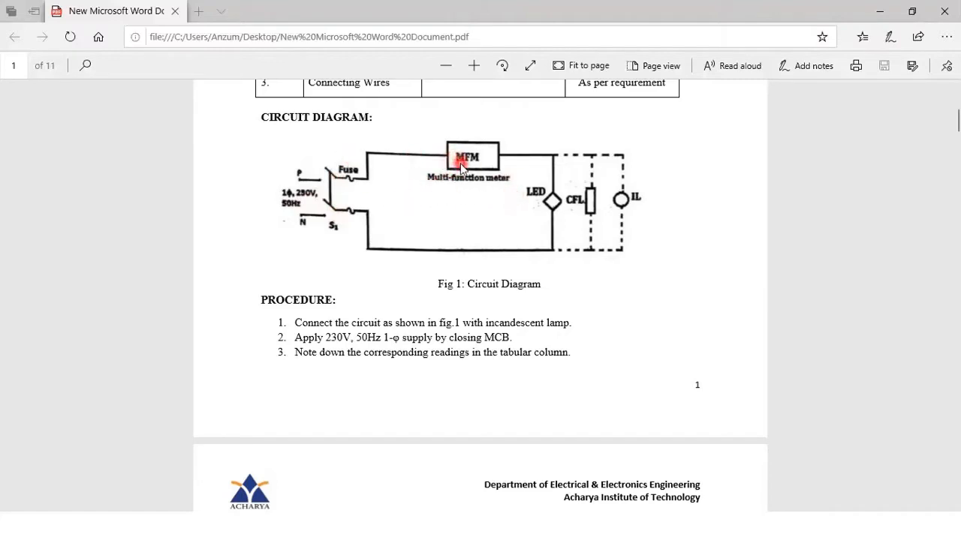
{"action": "mouse_move", "coordinate": [593, 183]}
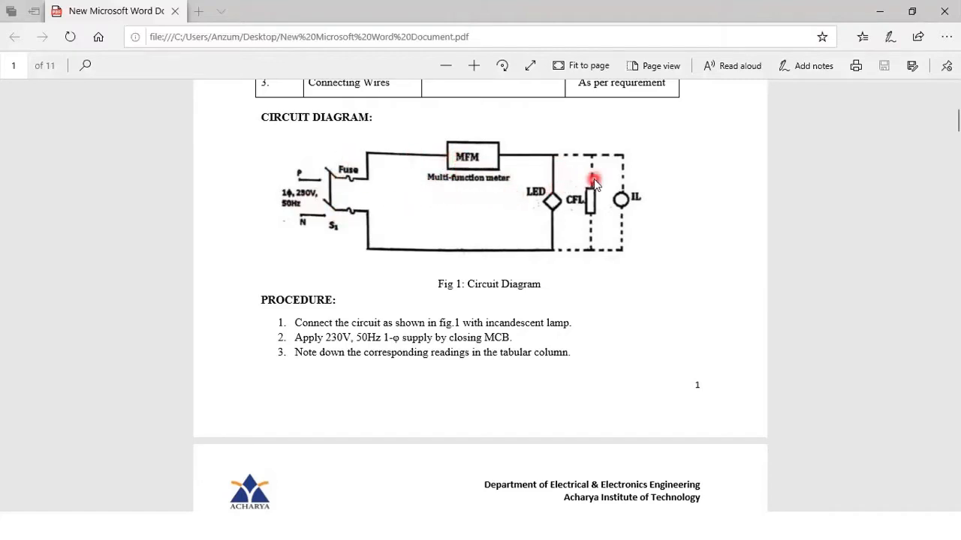
{"action": "mouse_move", "coordinate": [653, 198]}
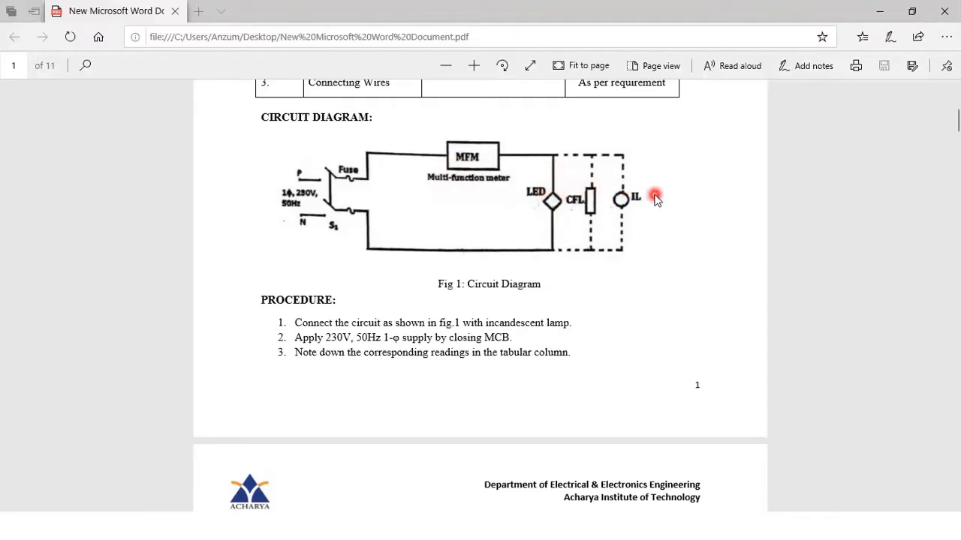
Scroll to page 2's procedure steps 4–5 on power factor, CFL and LED
{"action": "scroll", "scroll_direction": "down", "scroll_amount": 3}
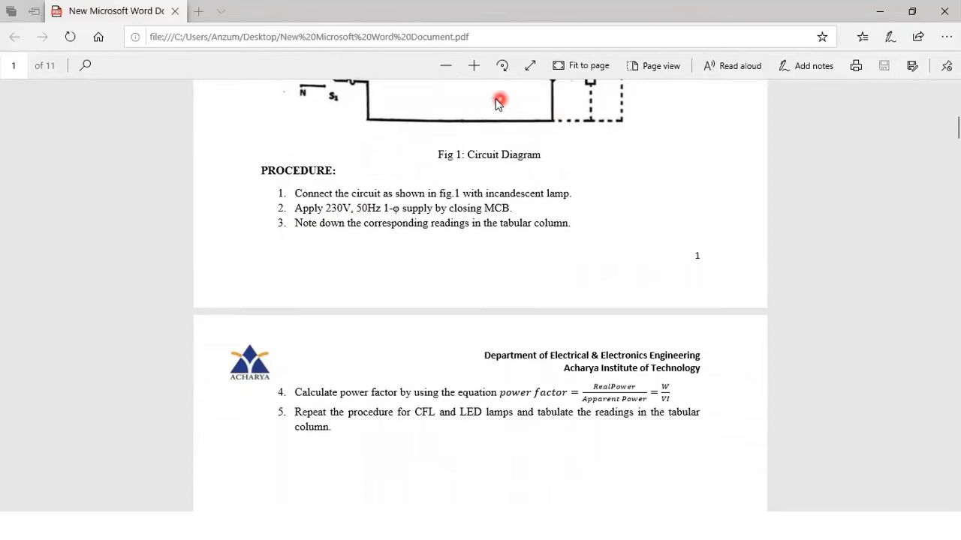
{"action": "mouse_move", "coordinate": [345, 189]}
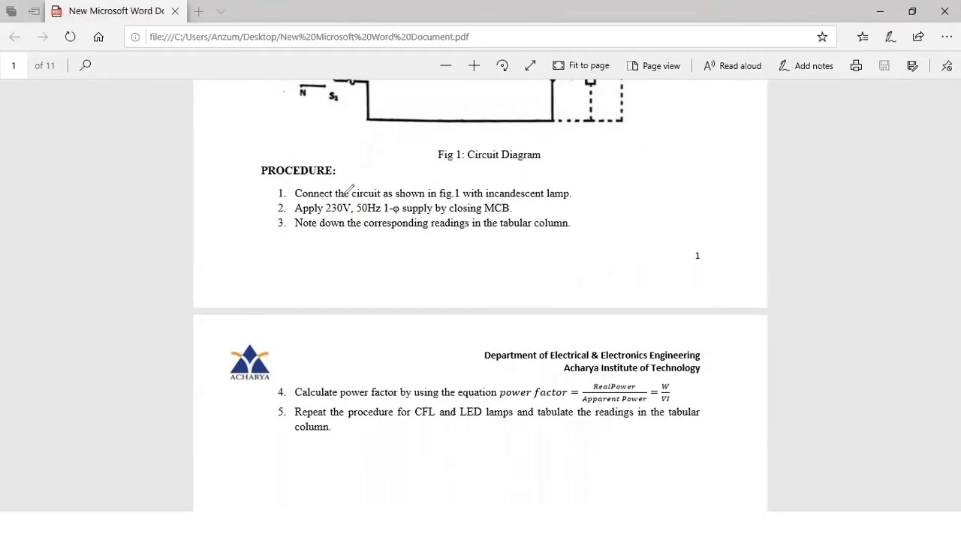
{"action": "mouse_move", "coordinate": [488, 193]}
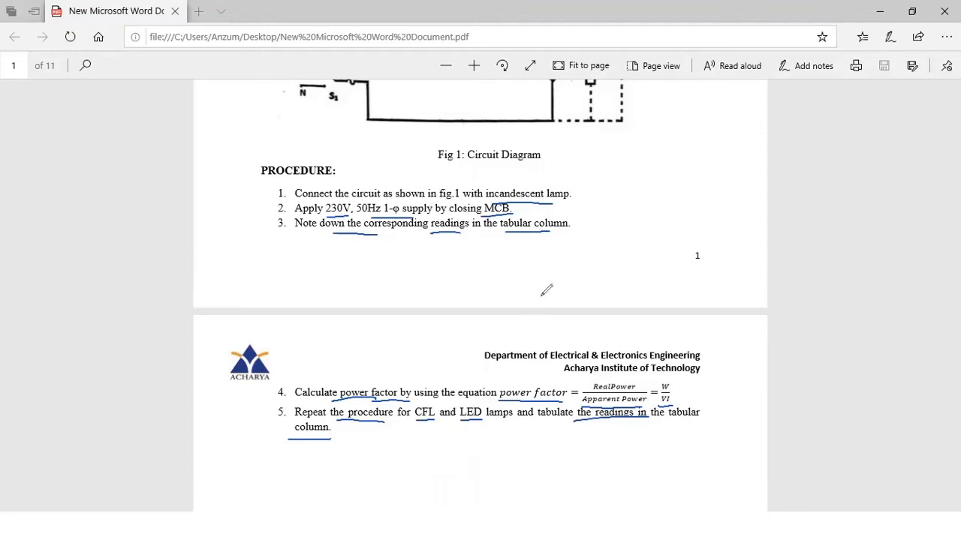
{"action": "scroll", "scroll_direction": "down", "scroll_amount": 3}
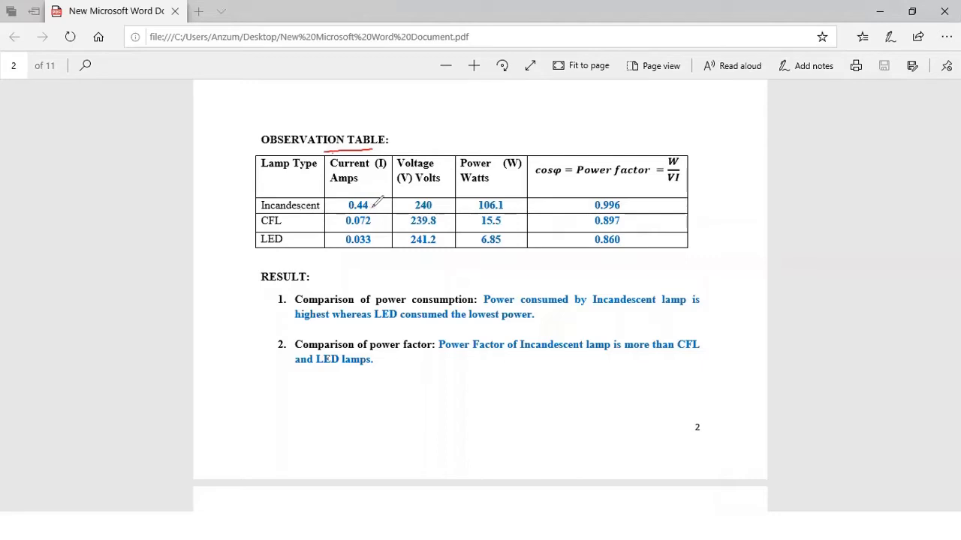
{"action": "mouse_move", "coordinate": [375, 203]}
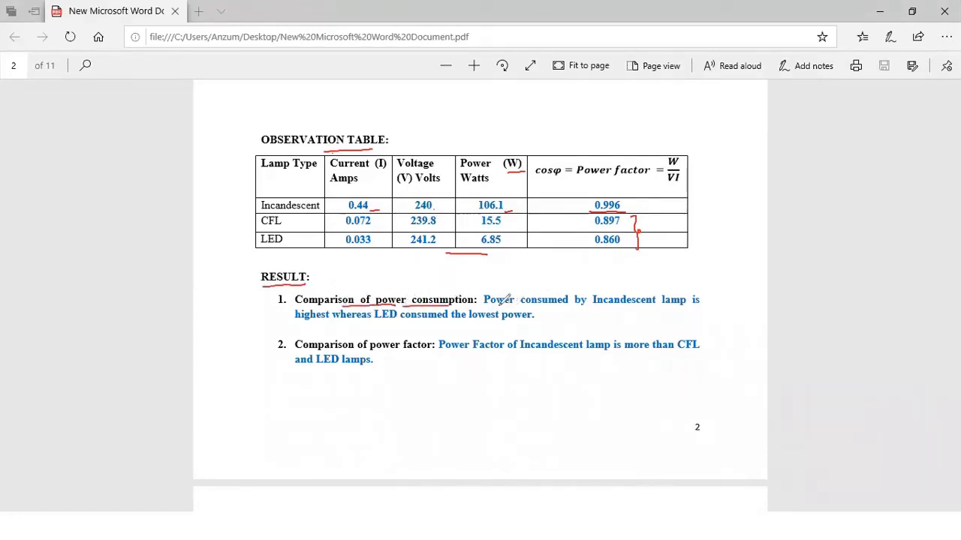
Draw a red underline beneath a key phrase in the result statement
{"action": "left_click_drag", "start_coordinate": [593, 308], "coordinate": [653, 309]}
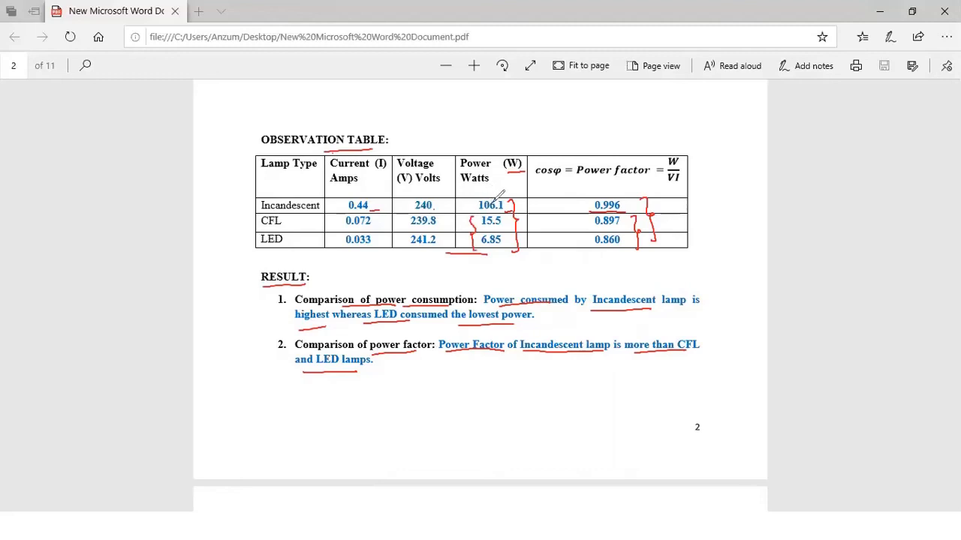
{"action": "mouse_move", "coordinate": [525, 221]}
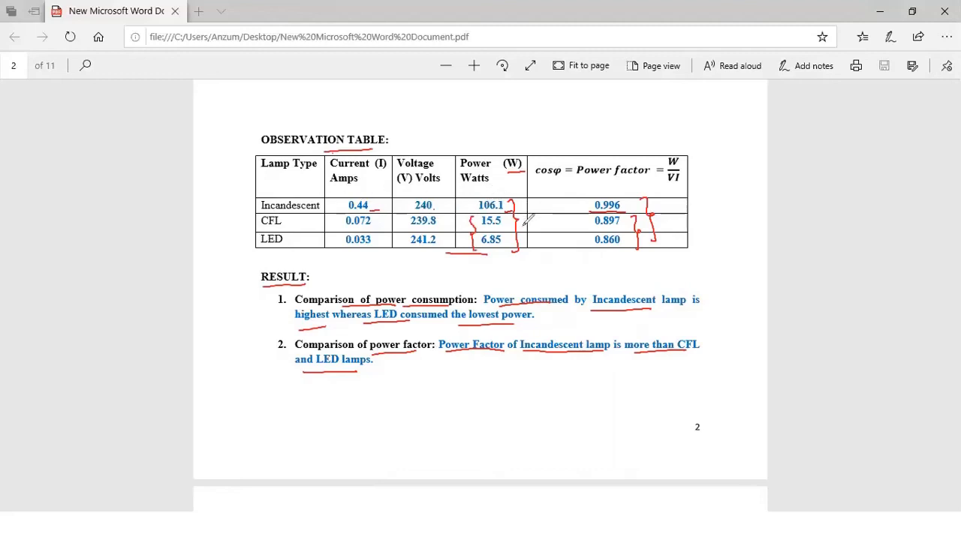